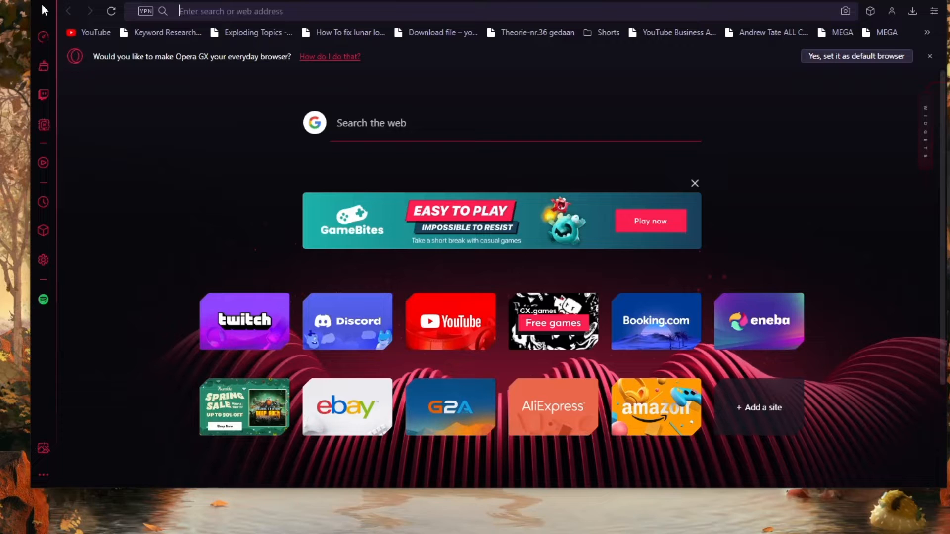
mouse_move(43, 162)
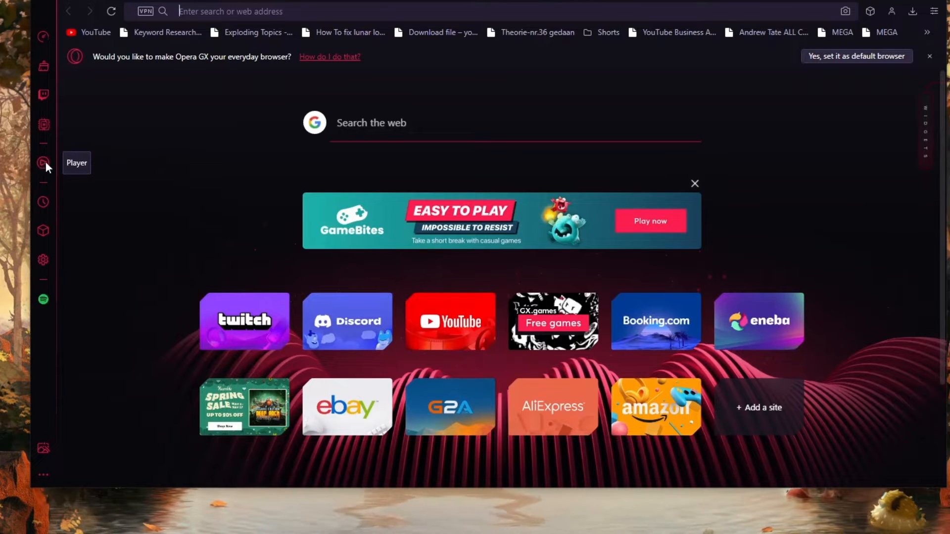
Step: Load chrome://about in the address bar to reach the experimental flags page
click(42, 162)
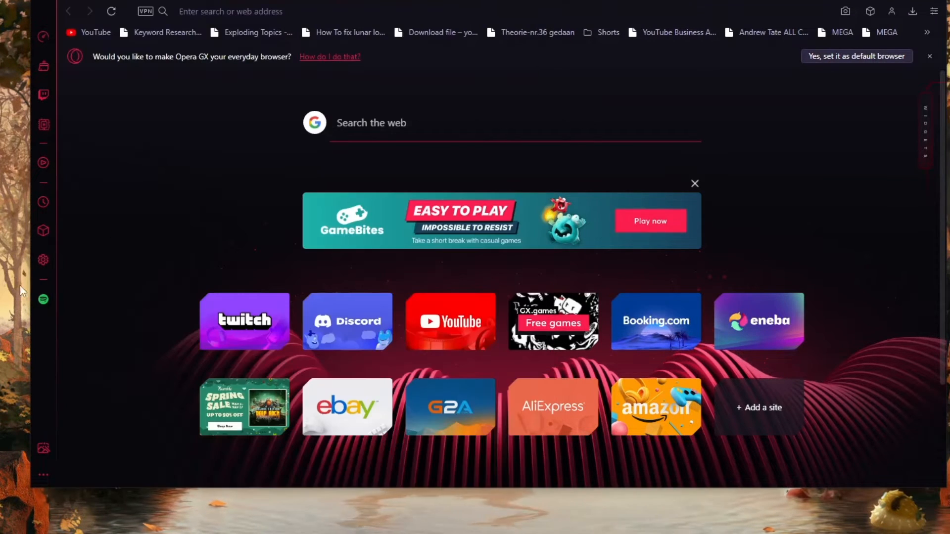
mouse_move(43, 299)
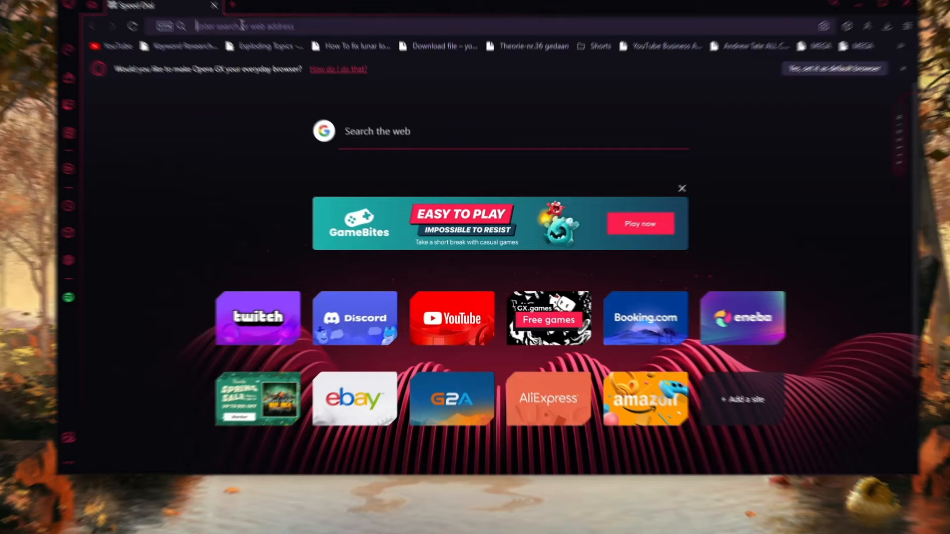
text(chrome://about)
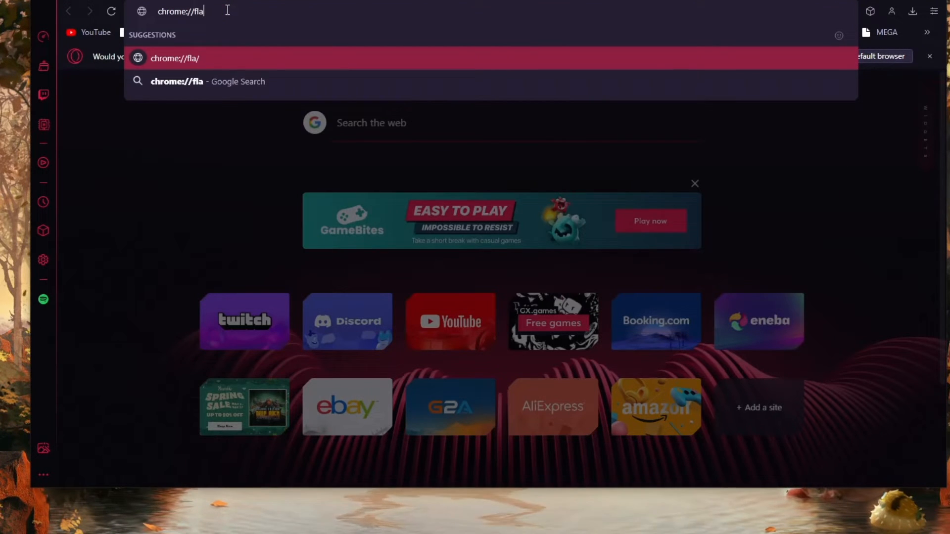
key(Enter)
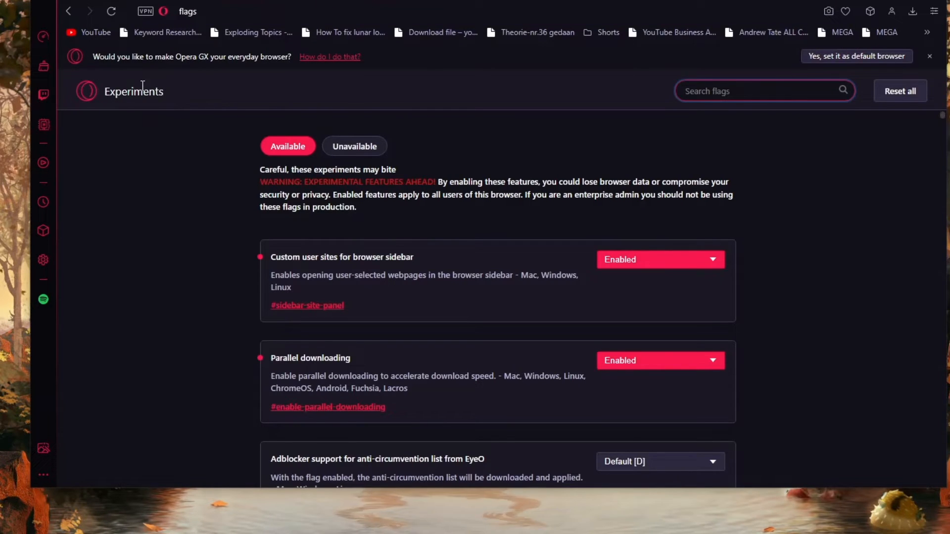
Step: Search flags for 'custom' and set 'Custom user sites for browser sidebar' to Enabled
click(757, 90)
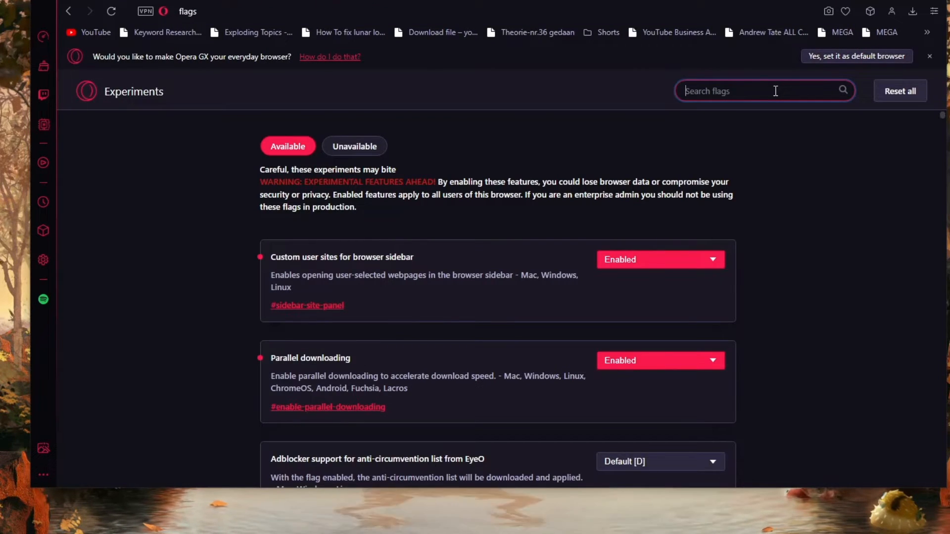
text(custom)
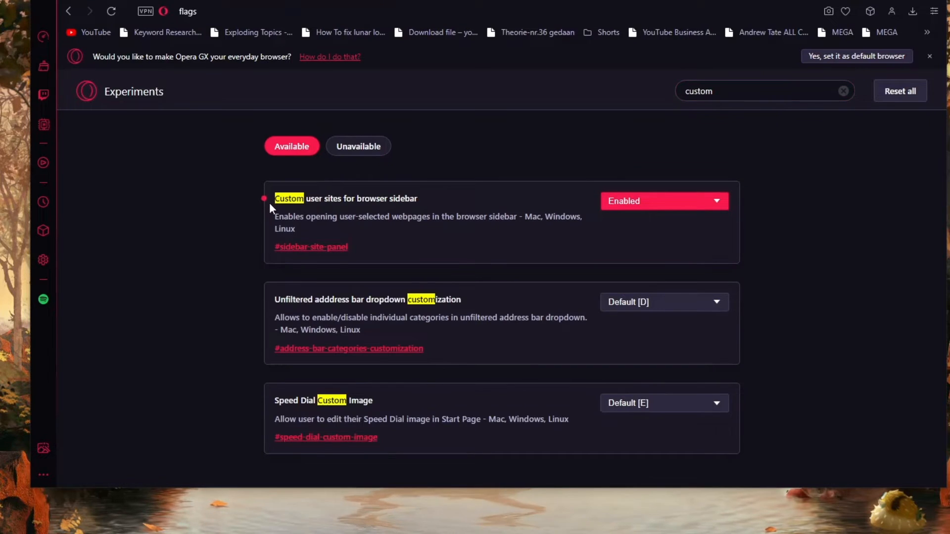
mouse_move(360, 204)
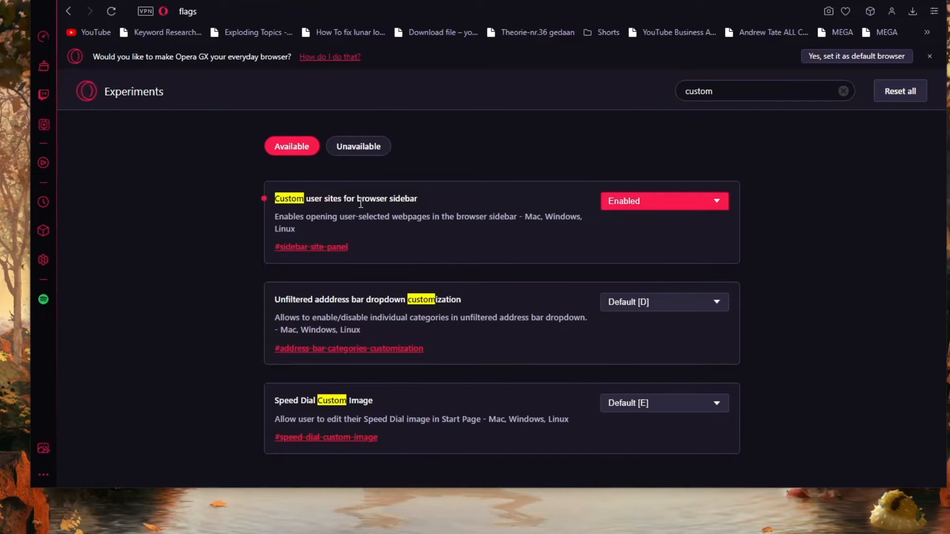
click(664, 201)
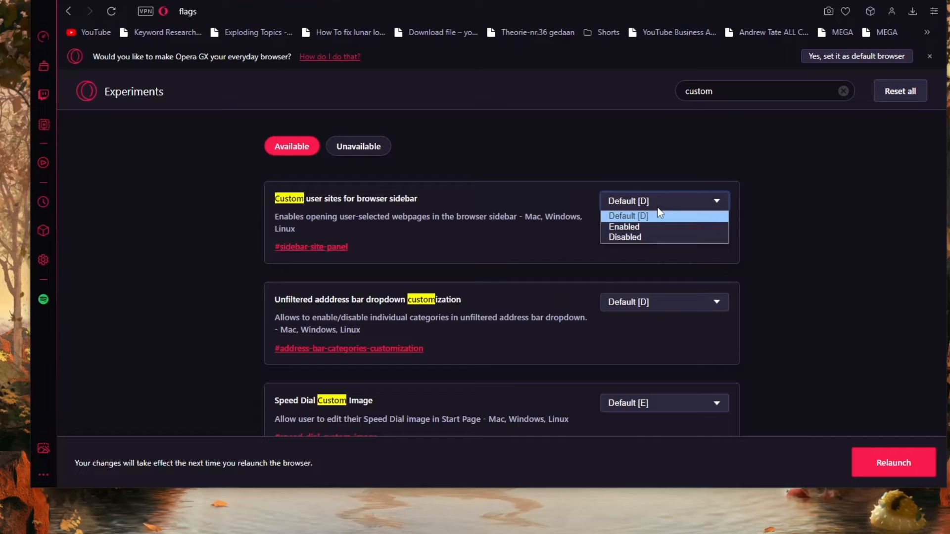
click(623, 227)
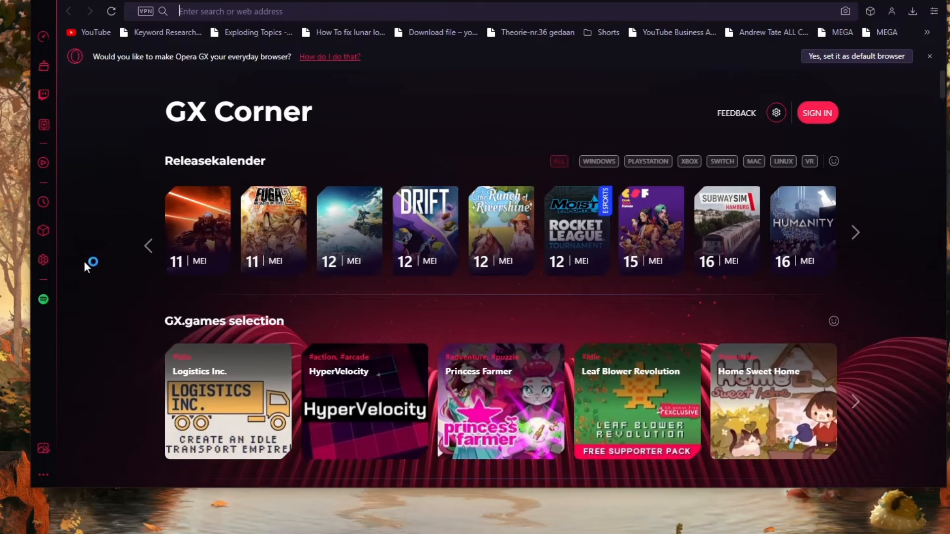
mouse_move(42, 476)
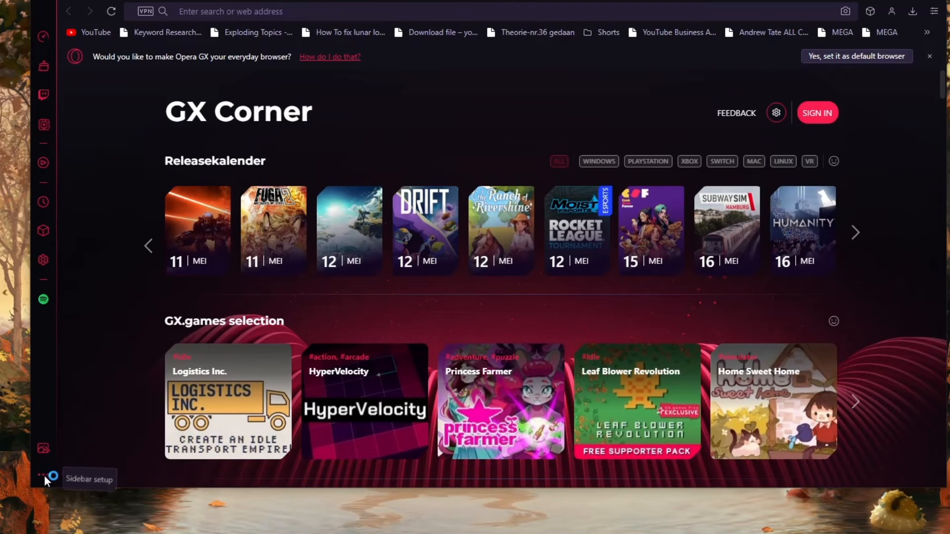
Step: In Sidebar setup, add a custom site panel for spotify and create it
click(42, 477)
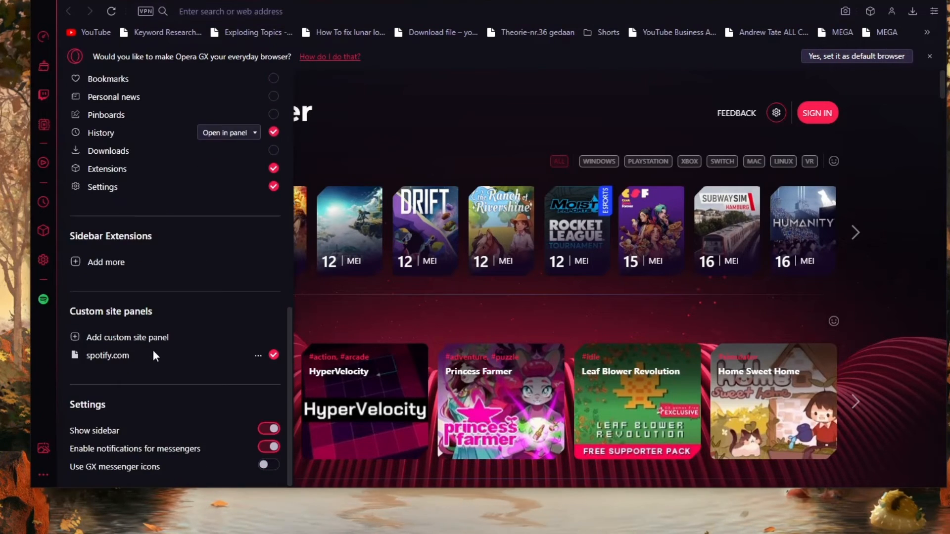
mouse_move(91, 345)
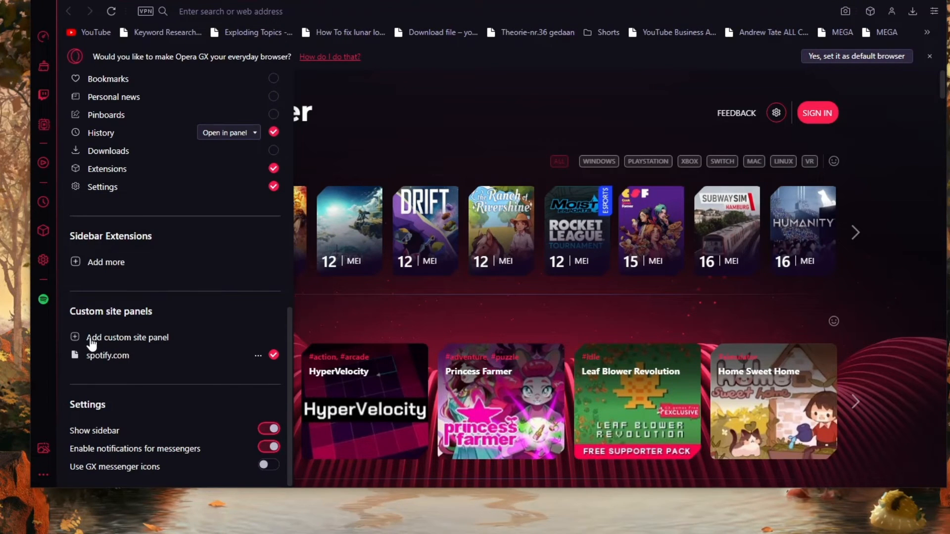
click(128, 338)
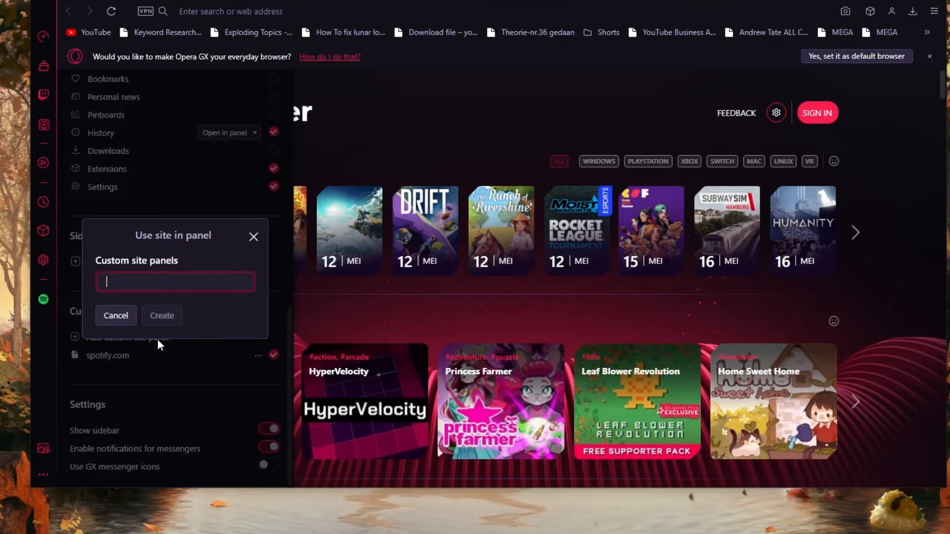
text(spotif)
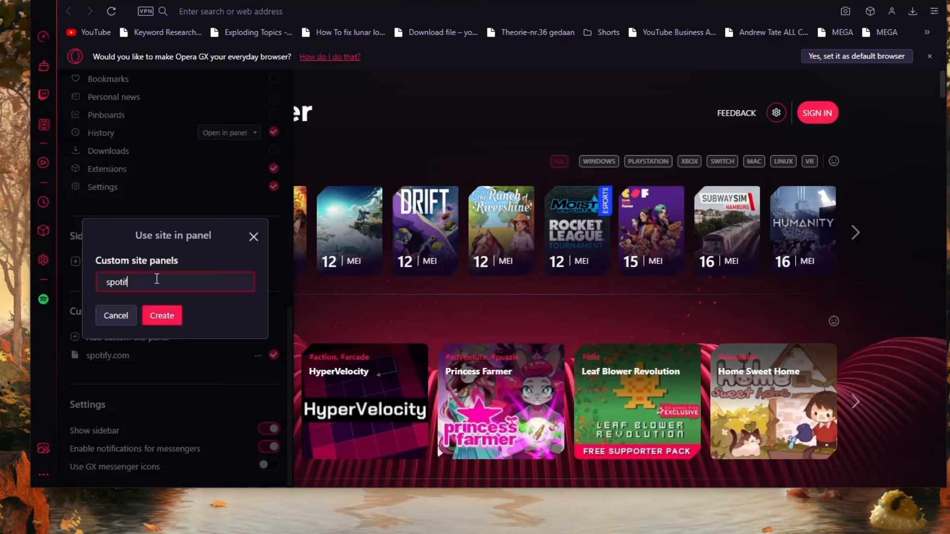
click(161, 315)
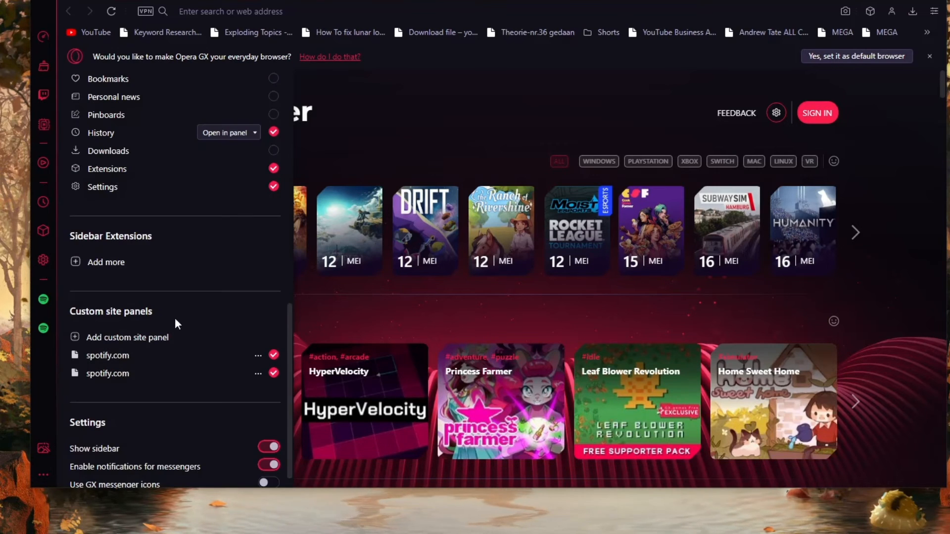
mouse_move(49, 334)
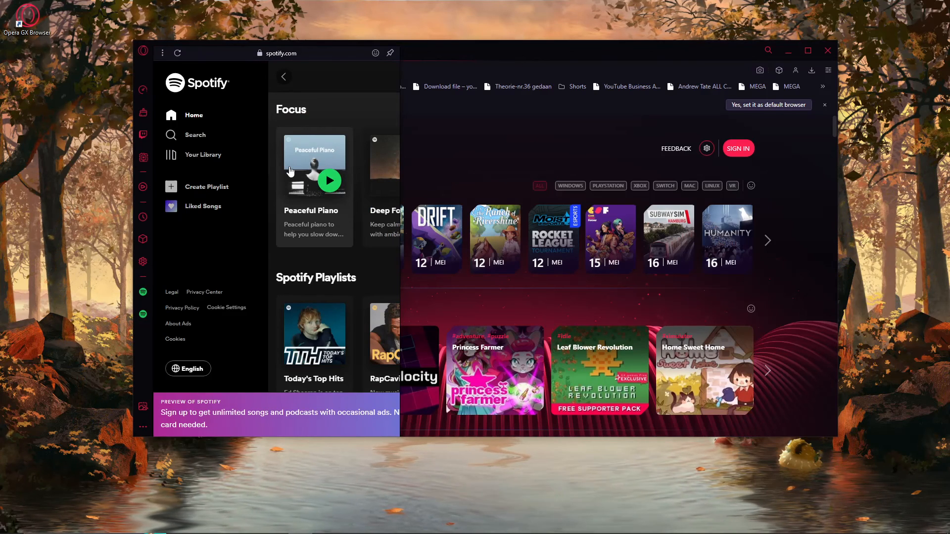
mouse_move(633, 94)
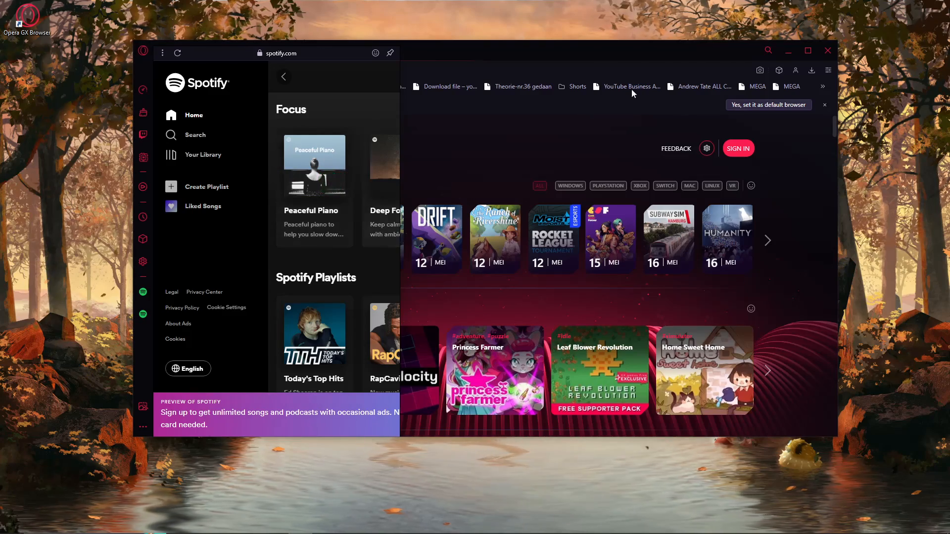